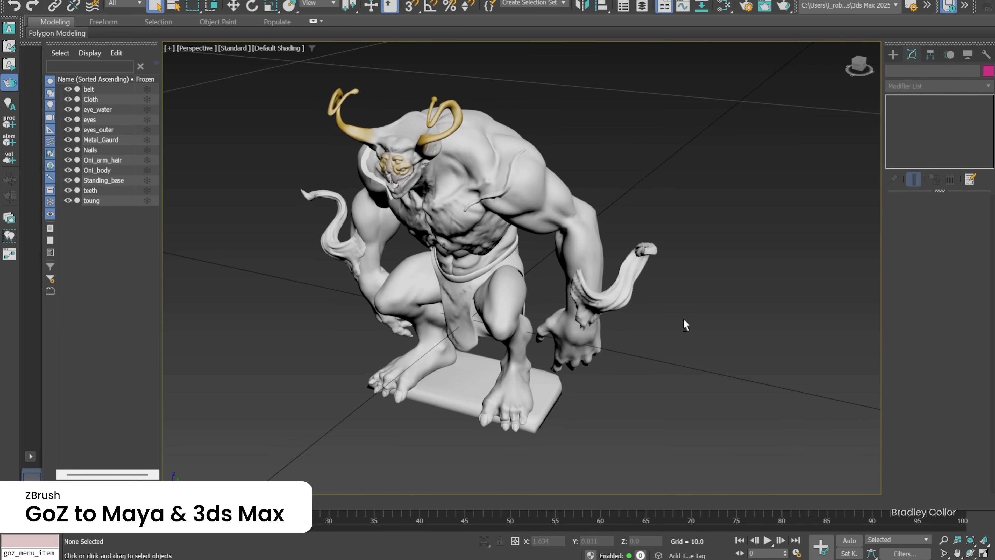
Bring up the Send Project to iPad prompt for the toy plane scene in Cinema 4D
drag(686, 325, 751, 290)
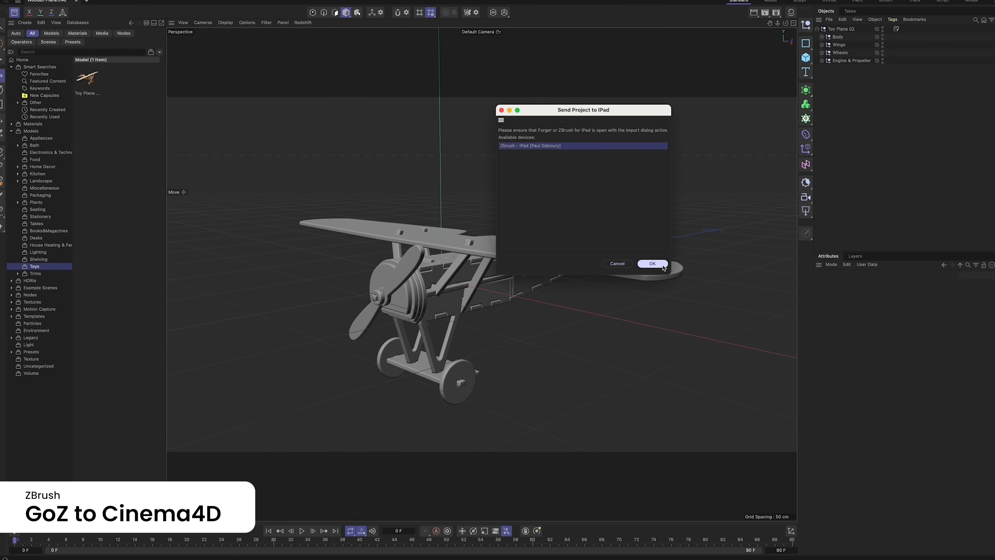
Confirm the toy plane transfer, then export Krampus via GoZ filtered to Cinema 4D targets and open Winter_Cookies
click(653, 264)
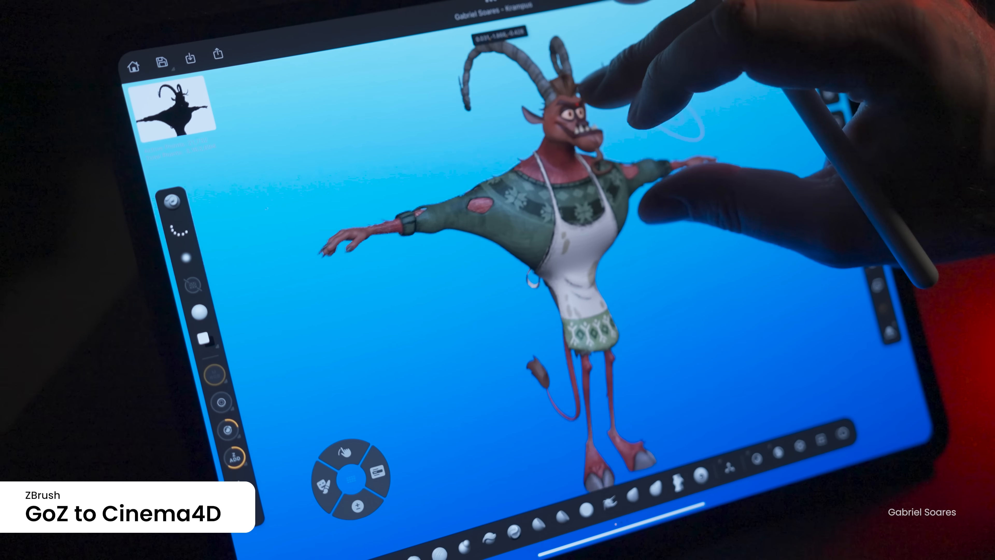
click(215, 57)
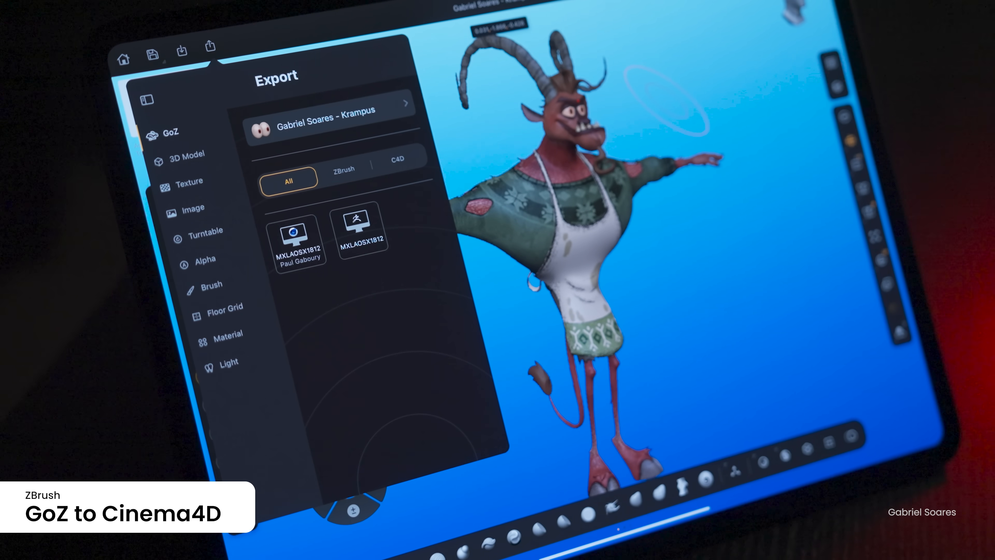
click(397, 165)
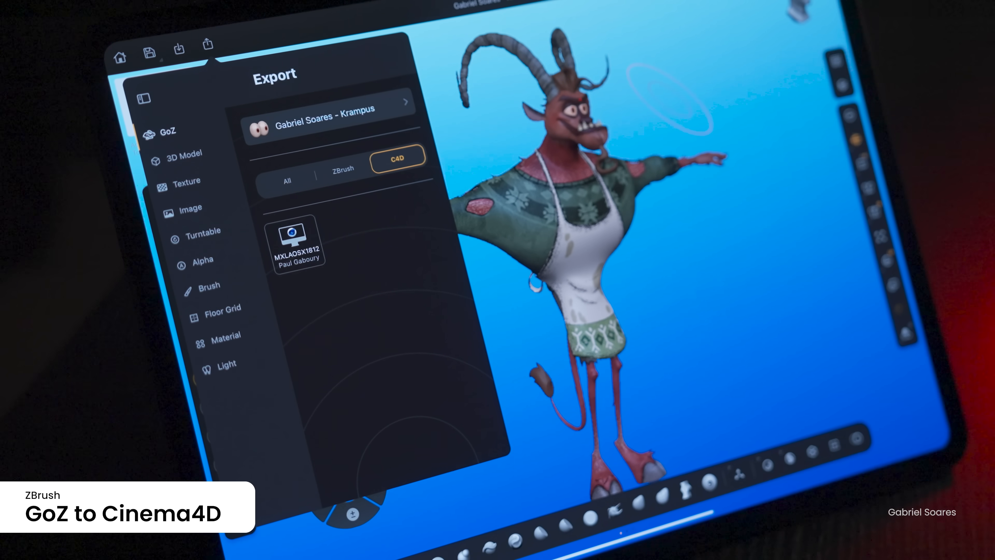
click(296, 243)
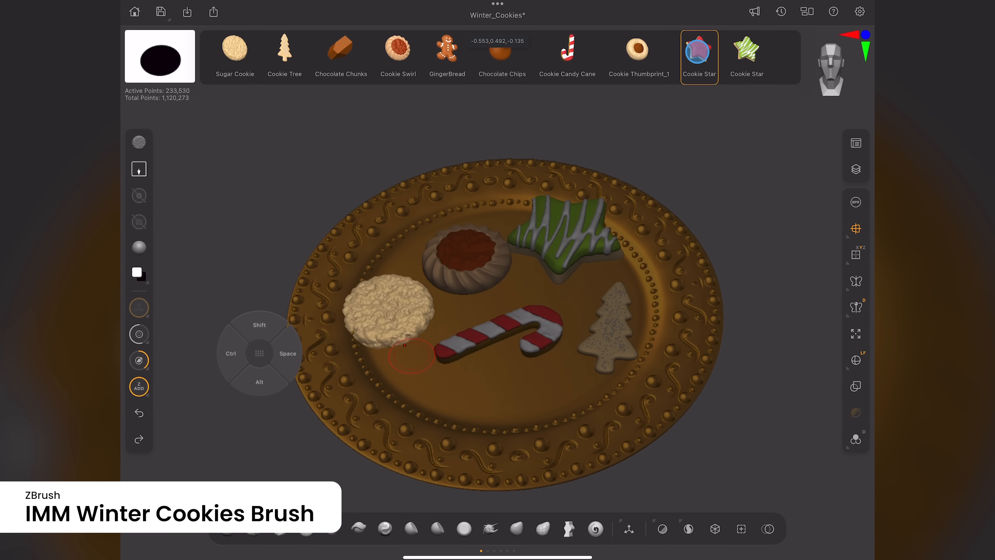
Load the hexagon alpha in NoiseMaker to cover the shorts with hexagonal surface noise
click(502, 54)
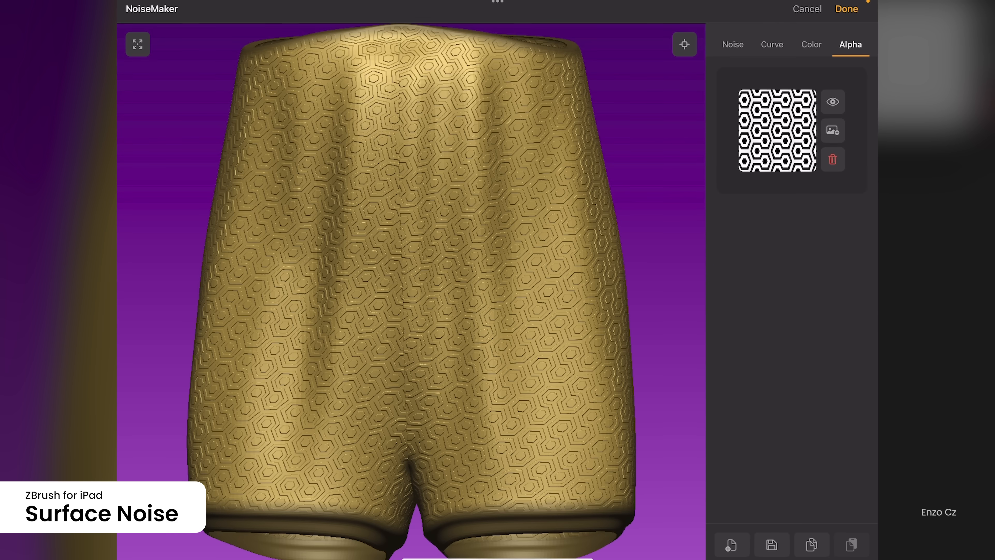
Project the hexagon noise through UVs in NoiseMaker, confirm with Done, and open the BaloogaFish project
click(728, 49)
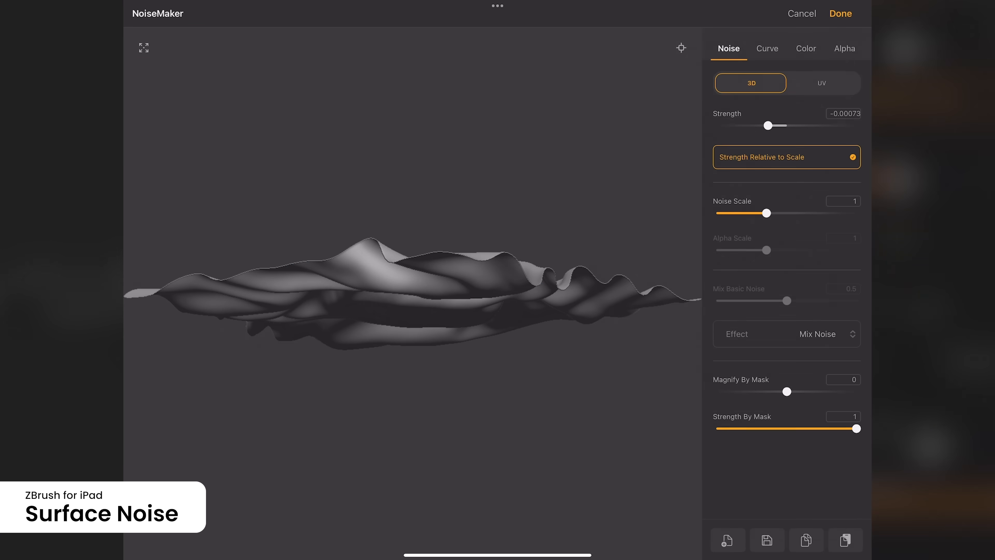
click(845, 48)
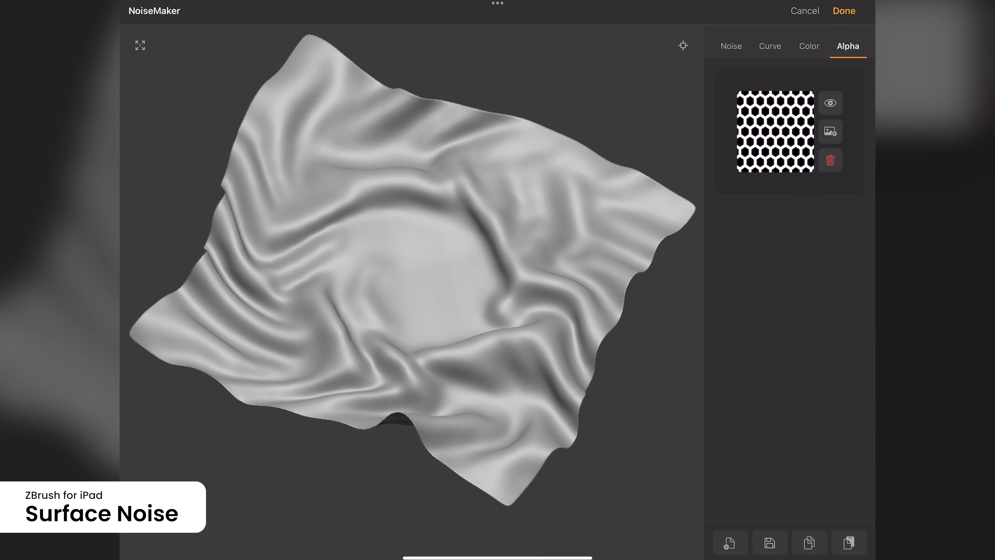
click(770, 46)
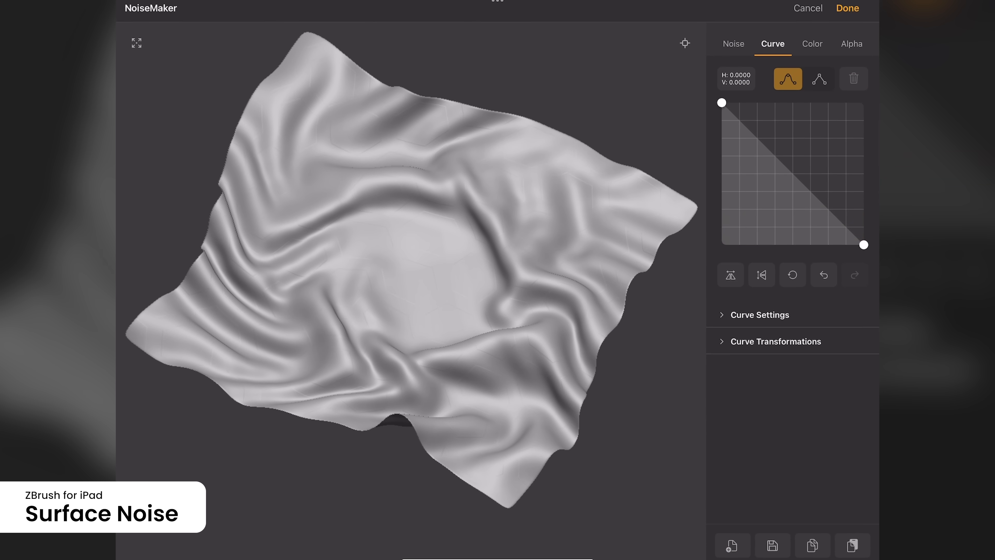
click(734, 44)
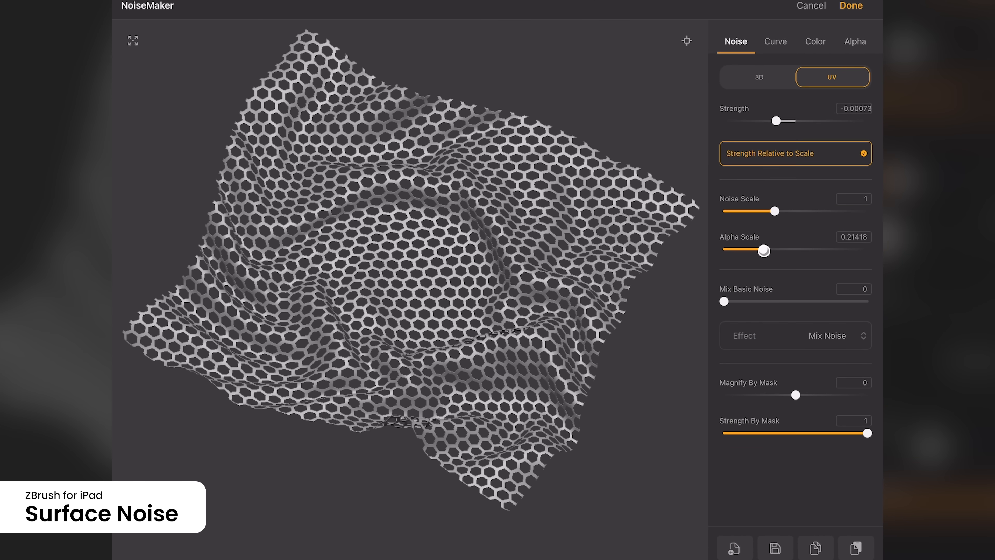
click(851, 6)
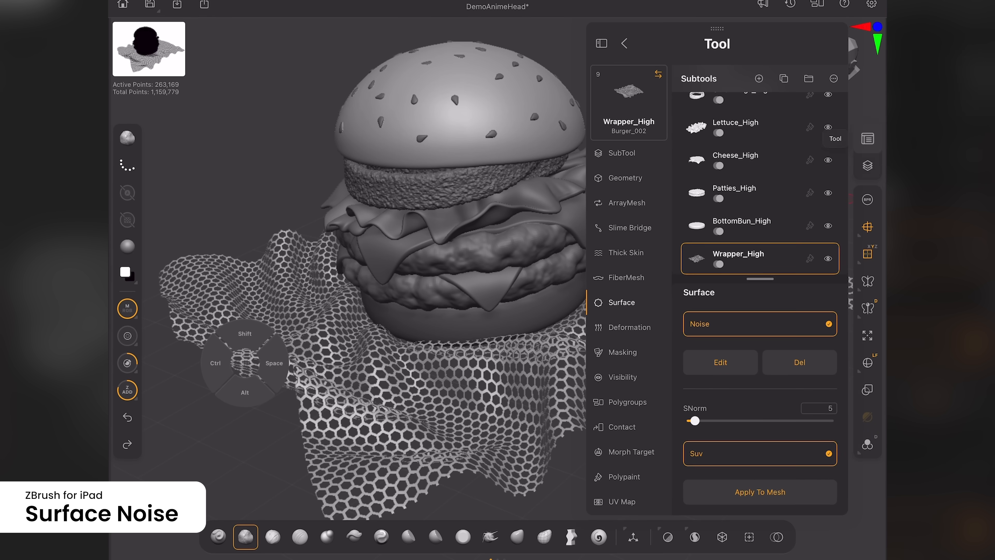
click(720, 362)
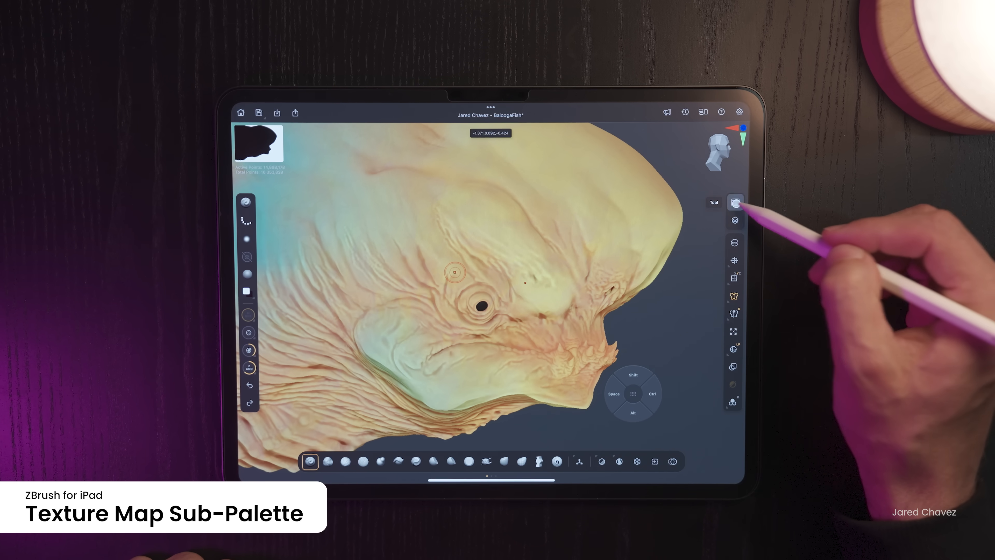
Expand the Displacement Map sub-palette in the Tool palette for the Tien-Fu Pistol subtool
click(735, 202)
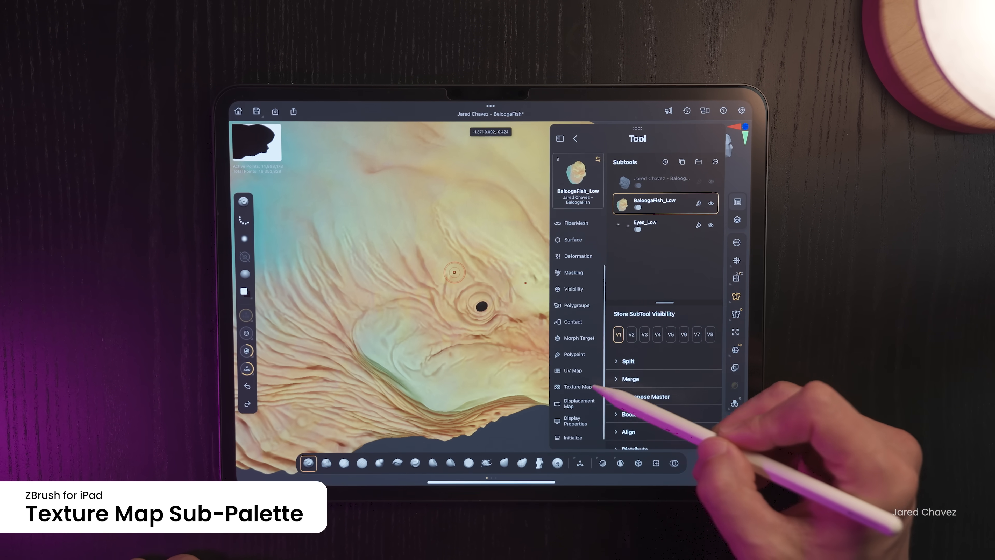
click(578, 386)
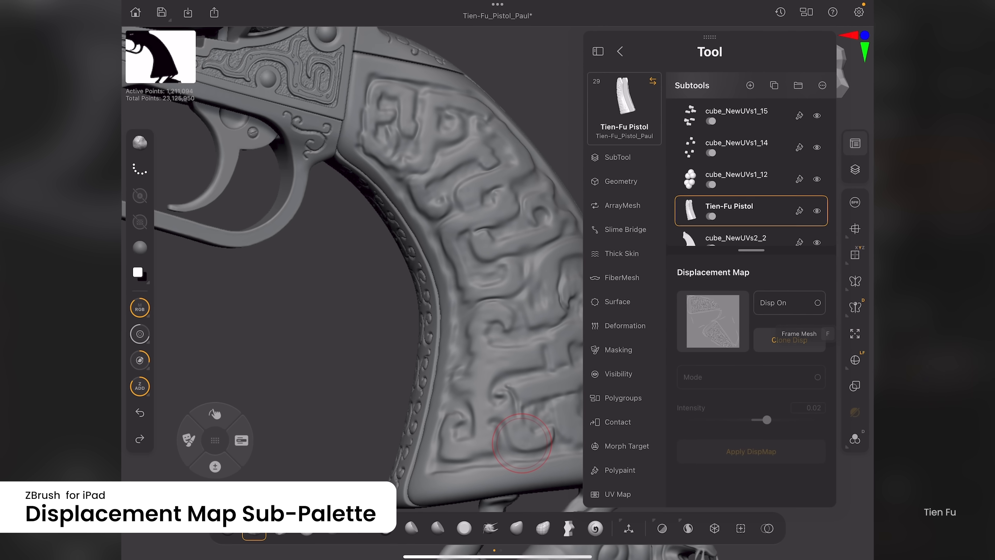
Expand Mask Adjust under Masking with the creature's Body subtool selected
click(795, 303)
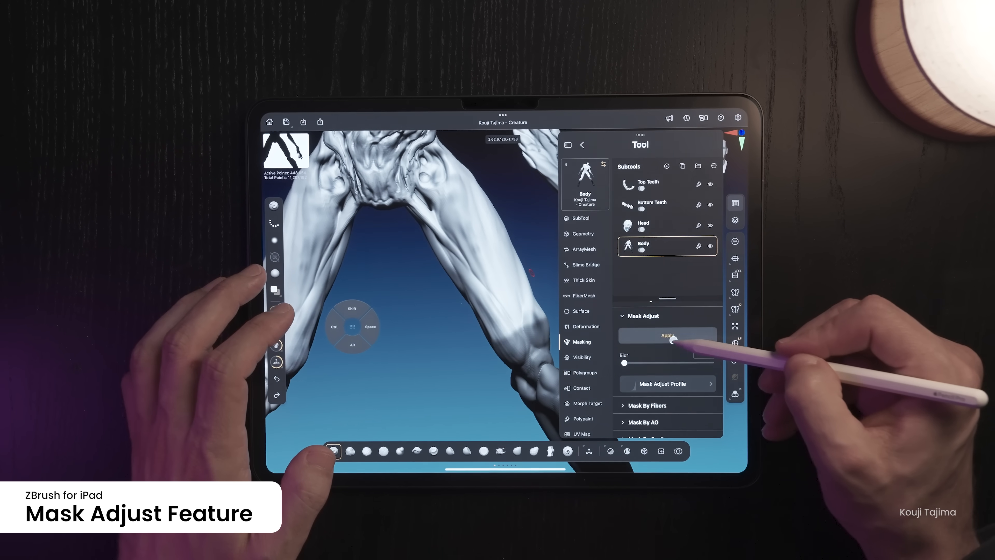
Apply the mask adjustment, then set up the Boolean with cloned Krampus bites and raise the Cloner settings on the cookie's arm
click(668, 384)
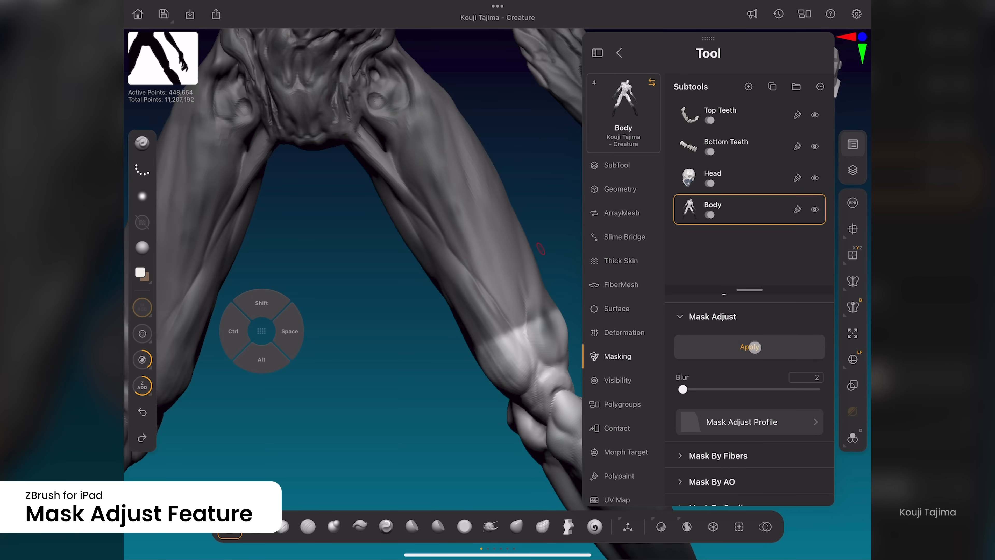
click(749, 347)
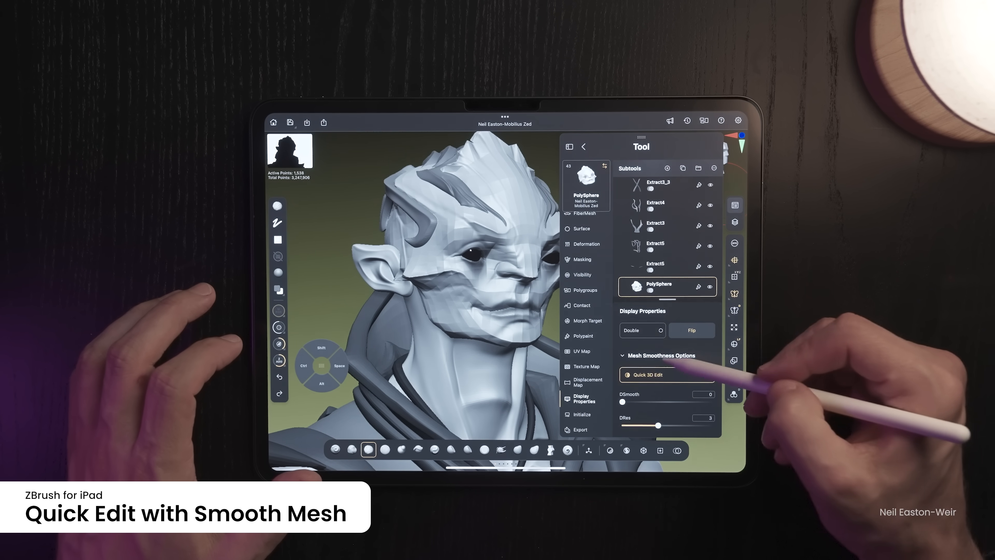
drag(622, 380, 665, 375)
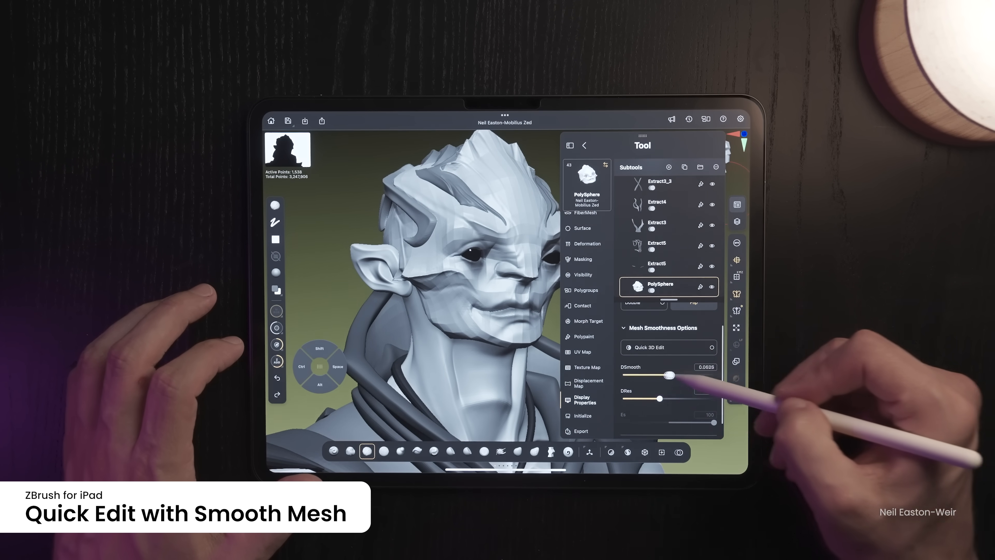
drag(667, 374, 714, 374)
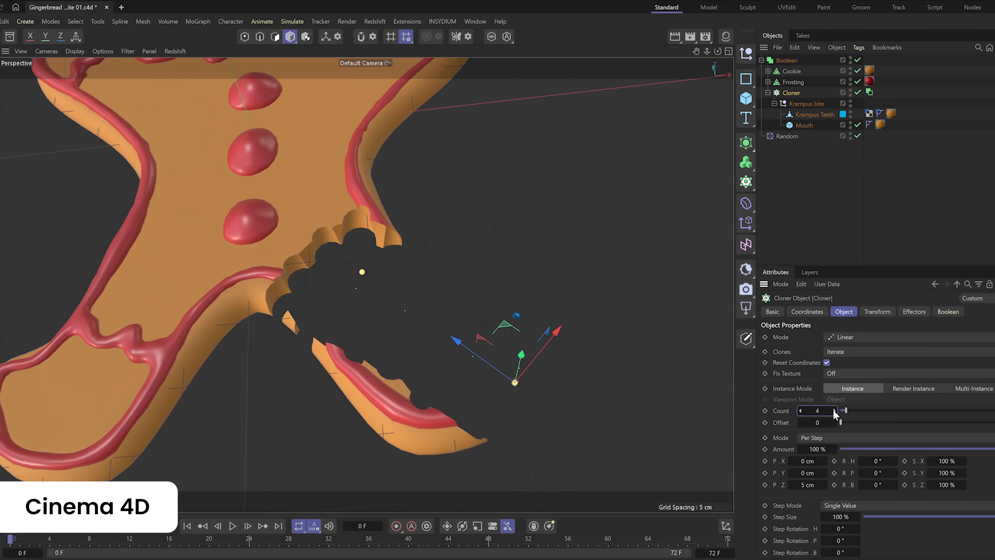
Adjust the bite clone count, save the Krampus hand as USD, and open an example scene from the featured browser
drag(822, 410, 845, 412)
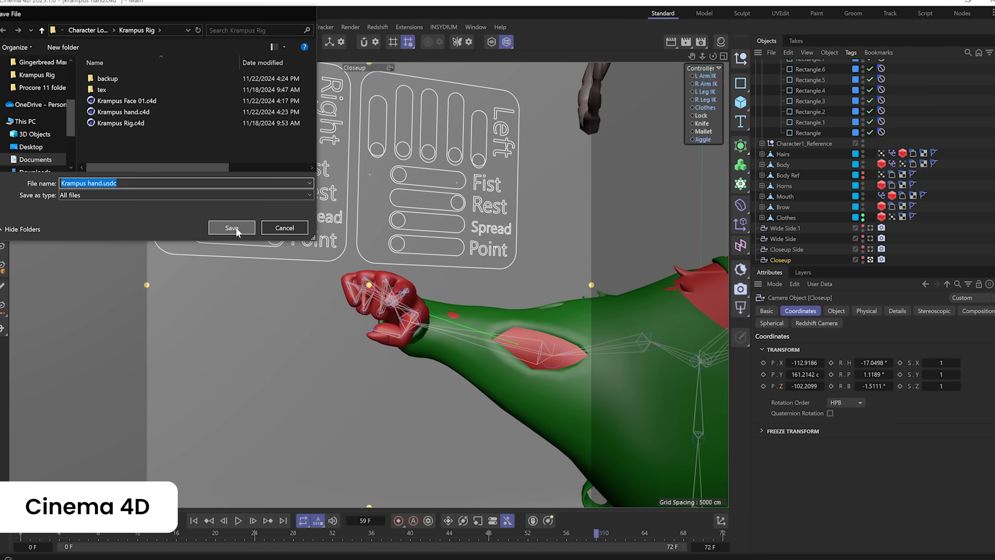
click(232, 227)
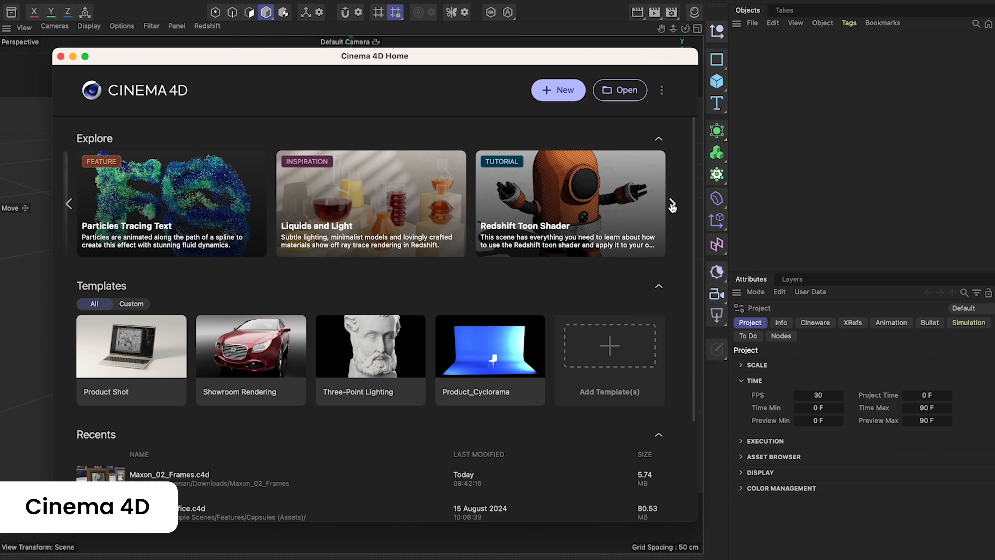
click(674, 207)
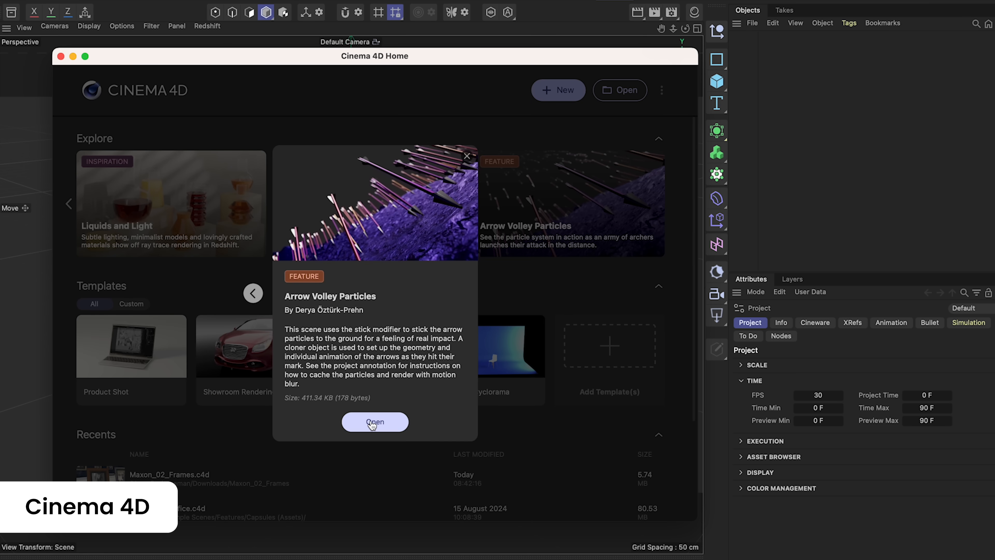
click(375, 422)
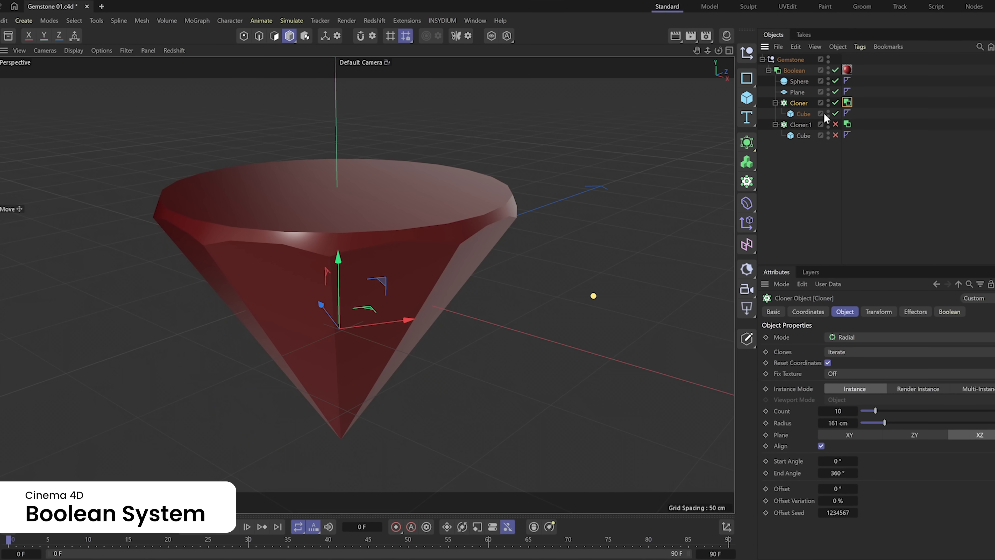
Select the cloned sphere under the Boolean and raise its radius to pinch the cylinder into a spool shape
click(819, 410)
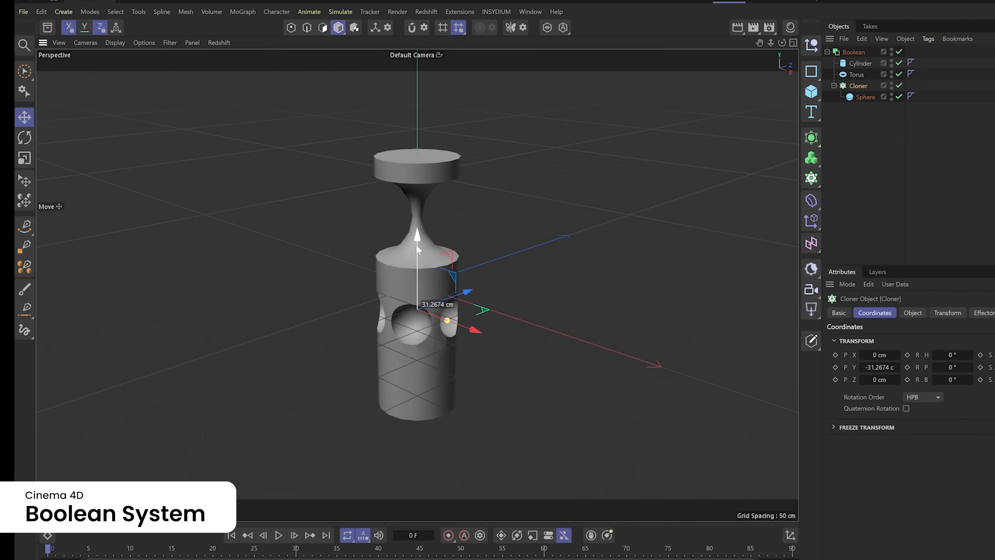
click(913, 312)
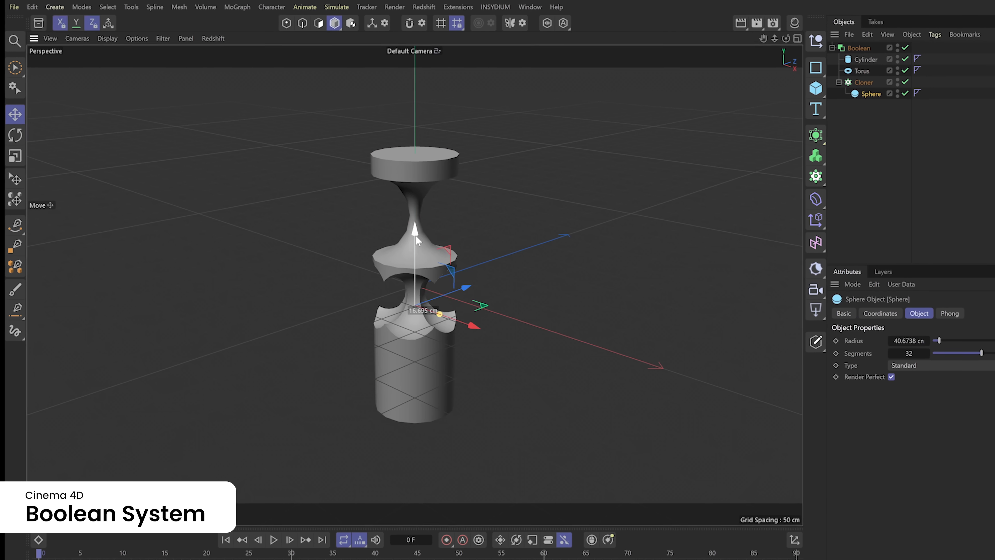
click(867, 81)
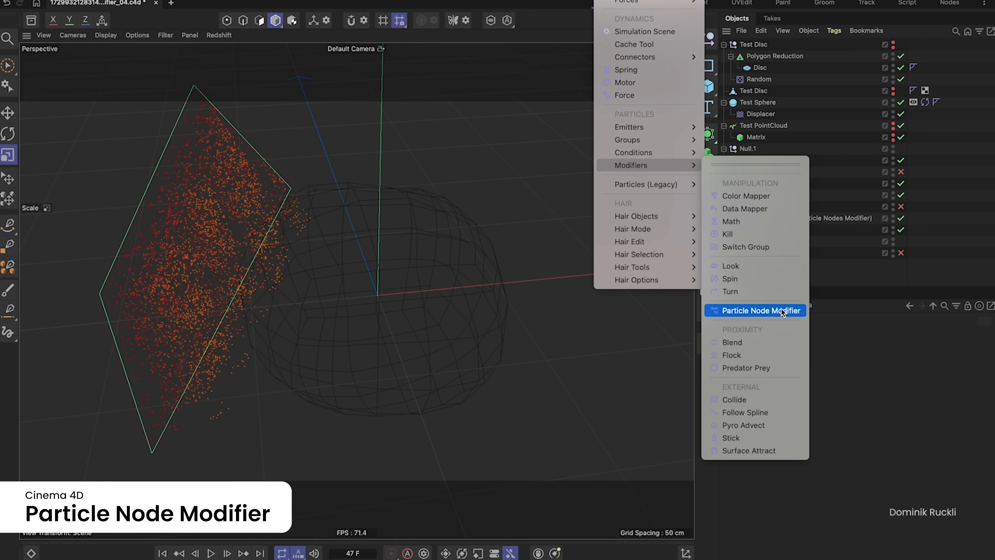
Add a Particle Node Modifier from Simulate > Particles > Modifiers
click(755, 311)
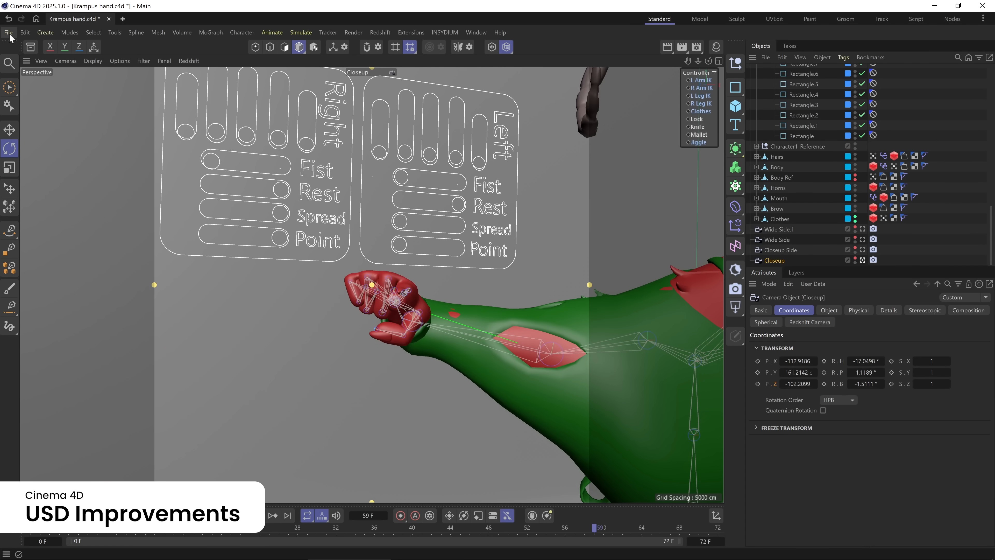
Start a USD export of the Krampus hand scene and review its export settings
click(8, 32)
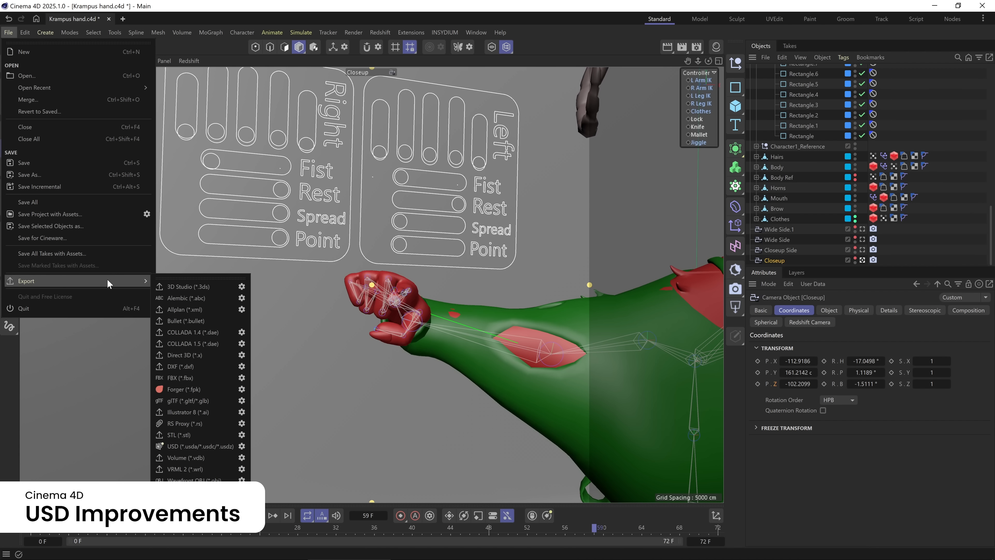
click(193, 446)
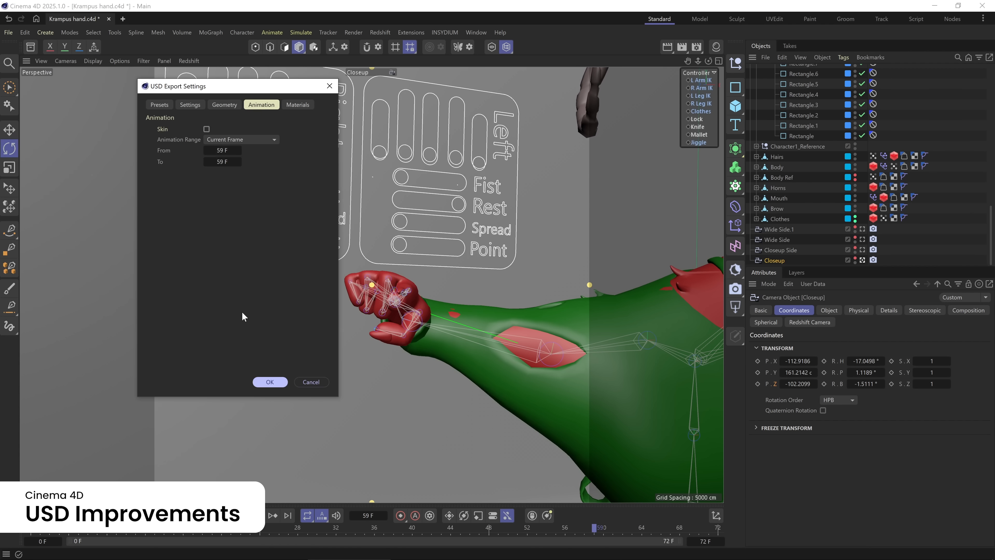
click(224, 105)
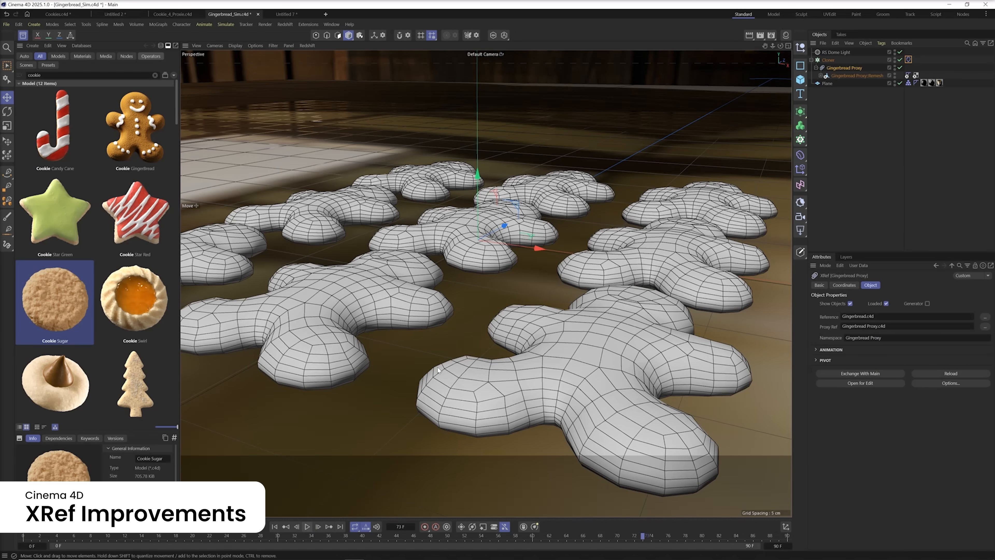
Select the Gingerbread Proxy XRef to scatter referenced cookie meshes across the floor
click(860, 374)
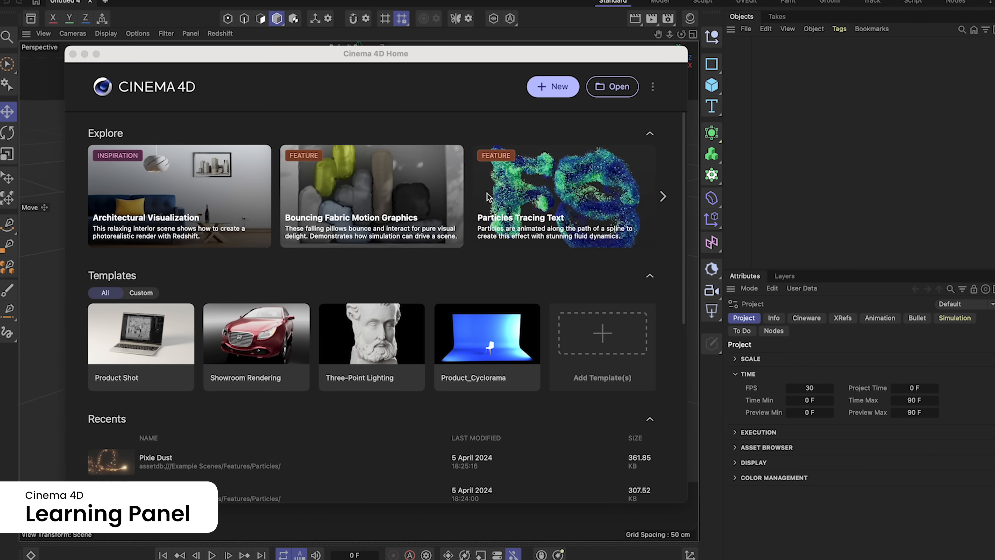
Launch the featured IPR tutorial from Home and start Redshift interactive preview rendering
click(663, 197)
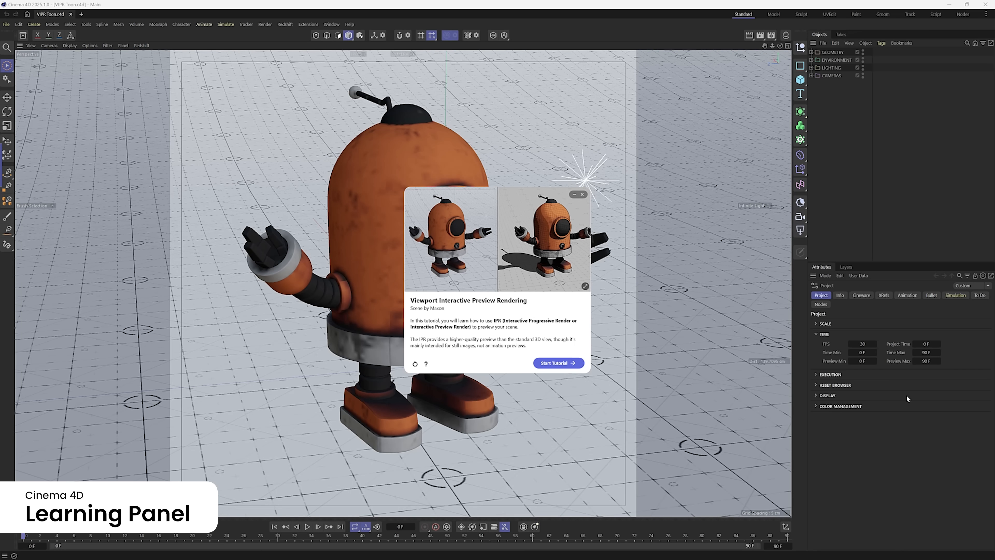
click(559, 362)
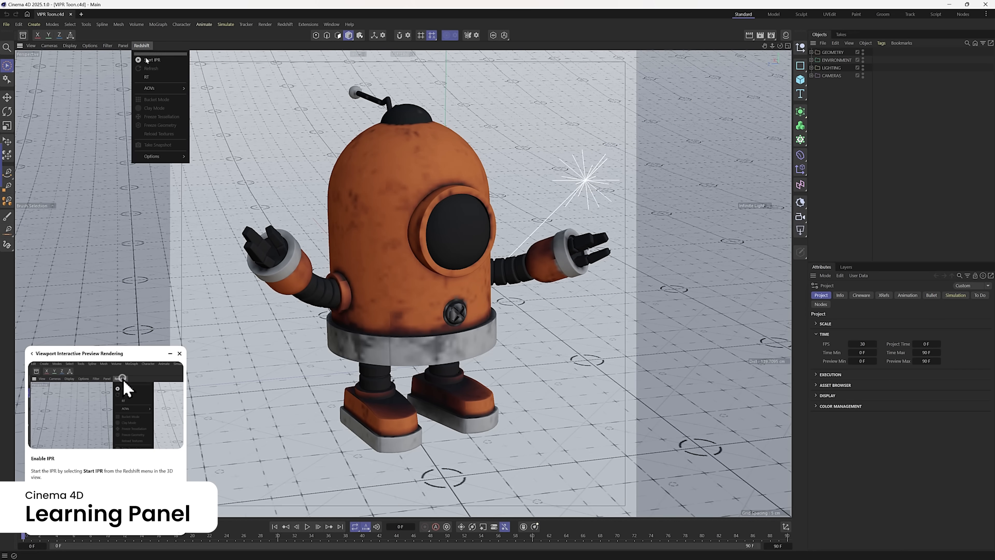
click(152, 60)
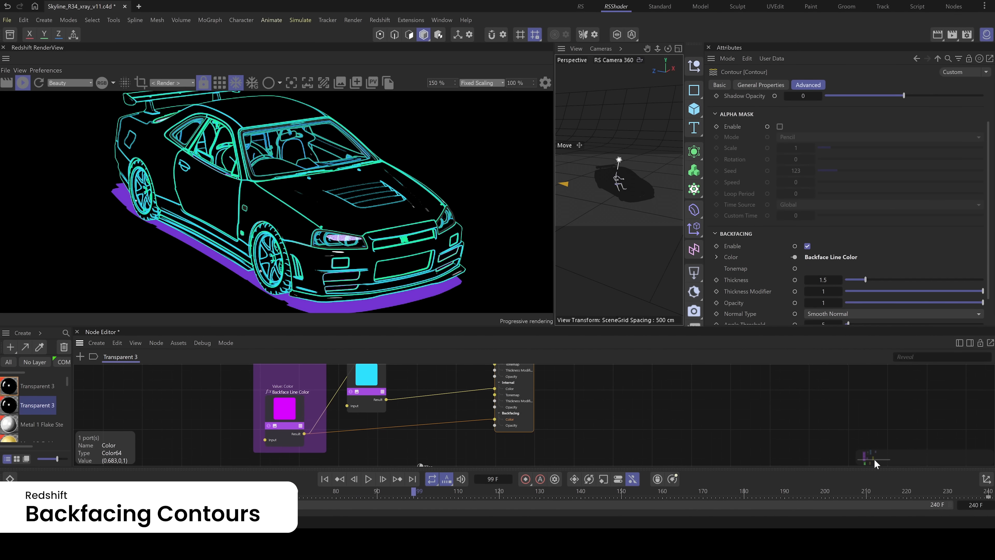
Enable Backfacing on the Contour so hidden car edges render as purple lines
click(262, 418)
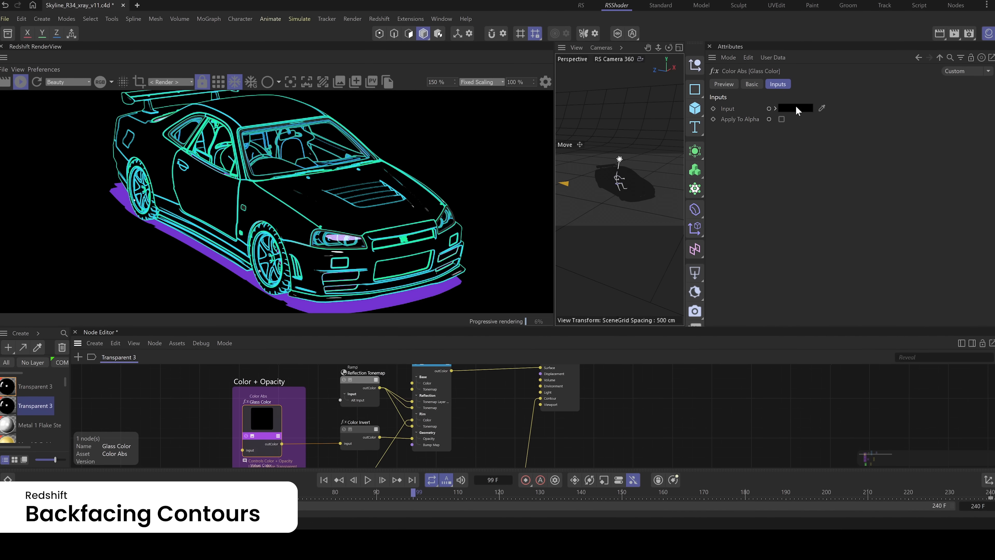
click(795, 107)
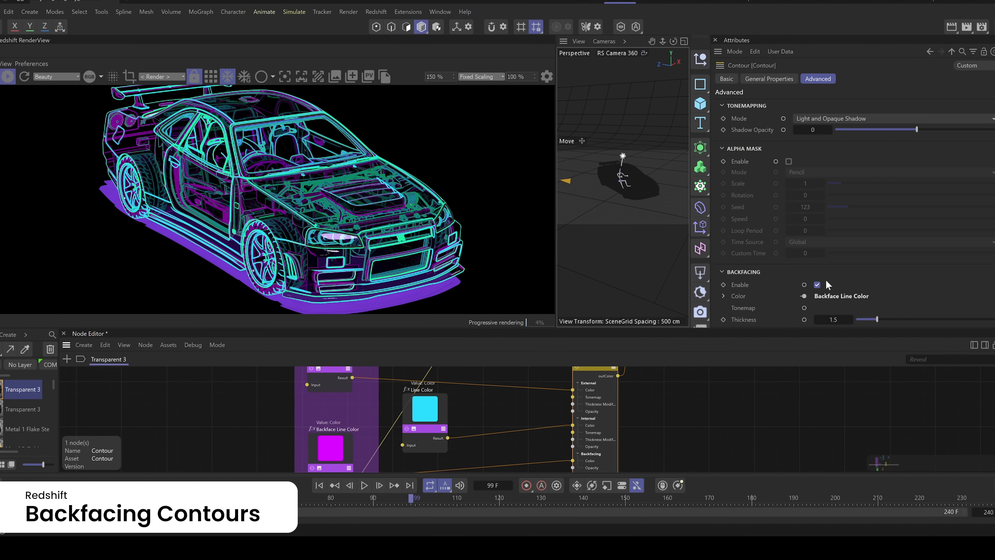
click(818, 285)
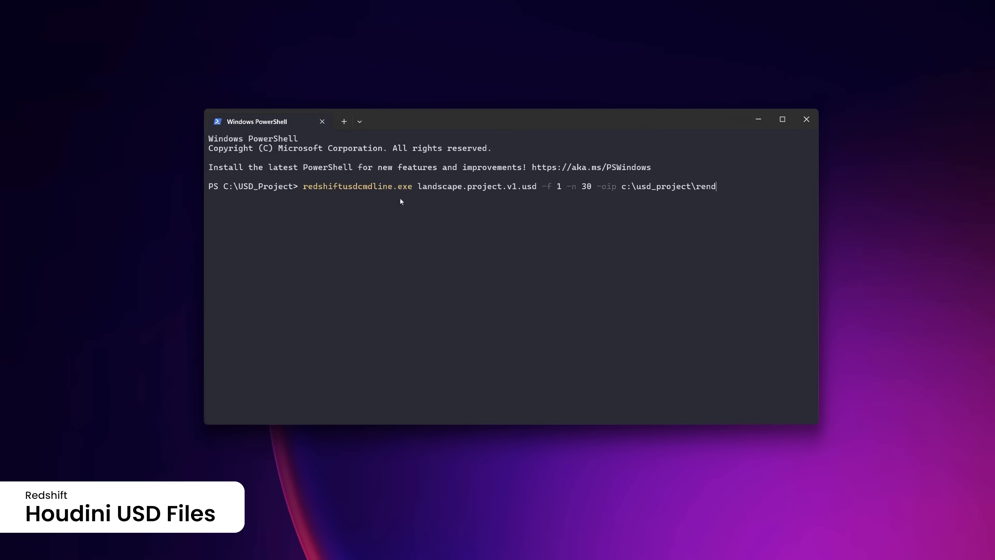
Run the redshiftusdcmdline render of landscape.project.v1.usd
key(Enter)
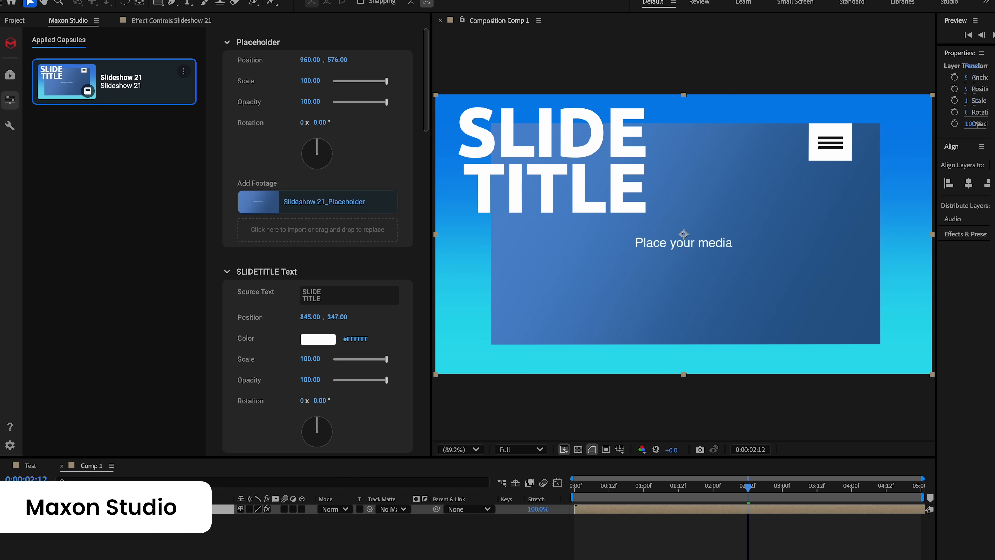
Recolour the SLIDETITLE text and change its Source Text to 'NEW'
click(317, 339)
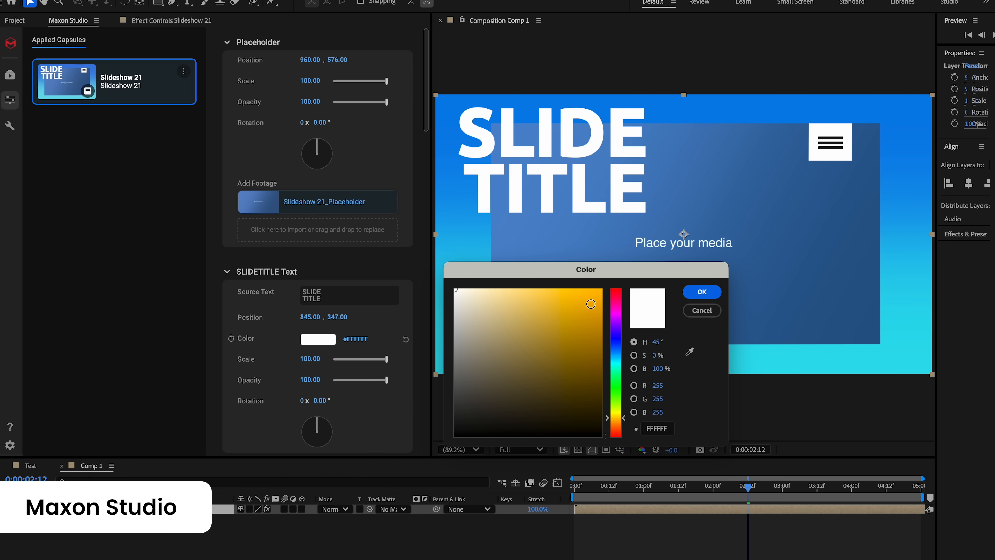
text(NEW)
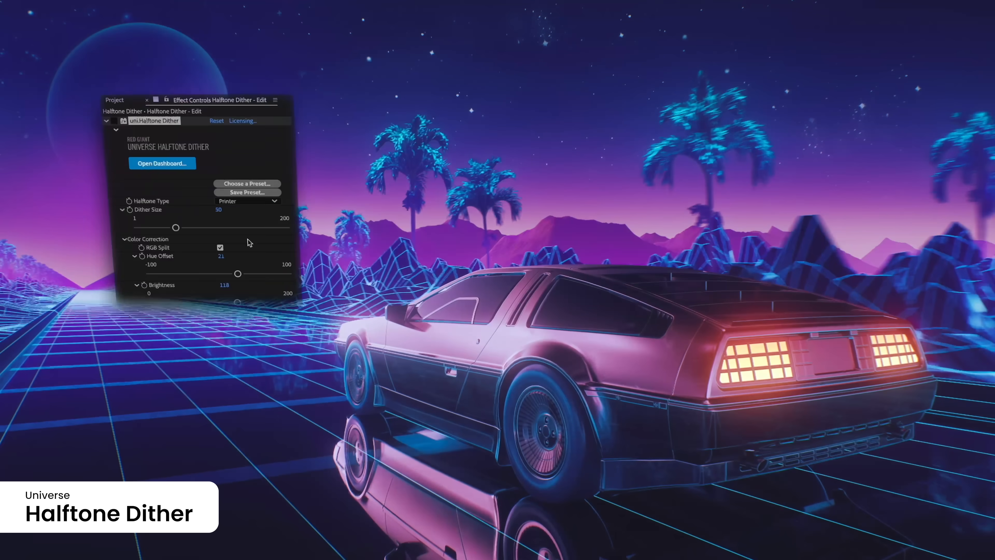
Apply Universe Error Diffuse Dither with 1/4 dither size and Posterize palette
click(247, 201)
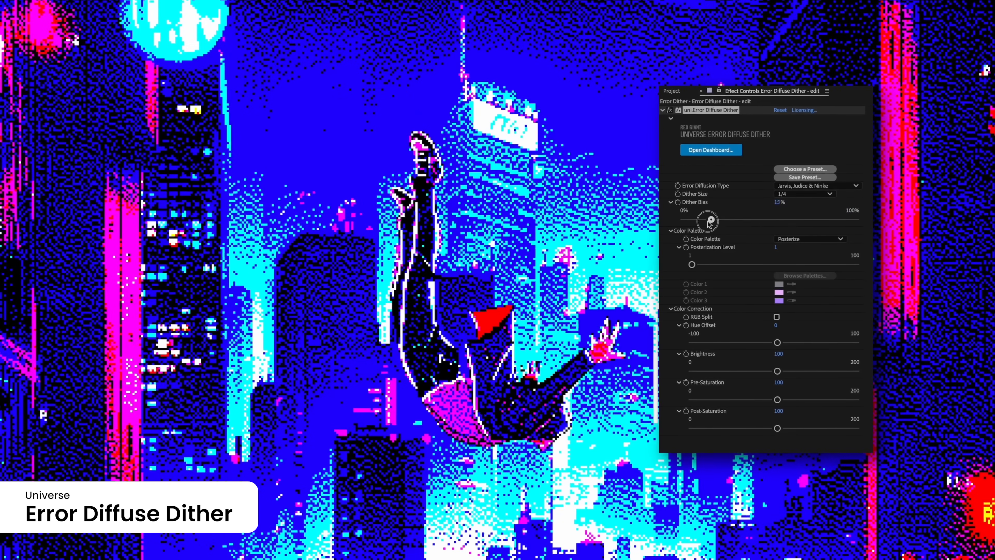
Switch the palette to Tri-Color and raise the pre-saturation of the dithered shot
click(811, 239)
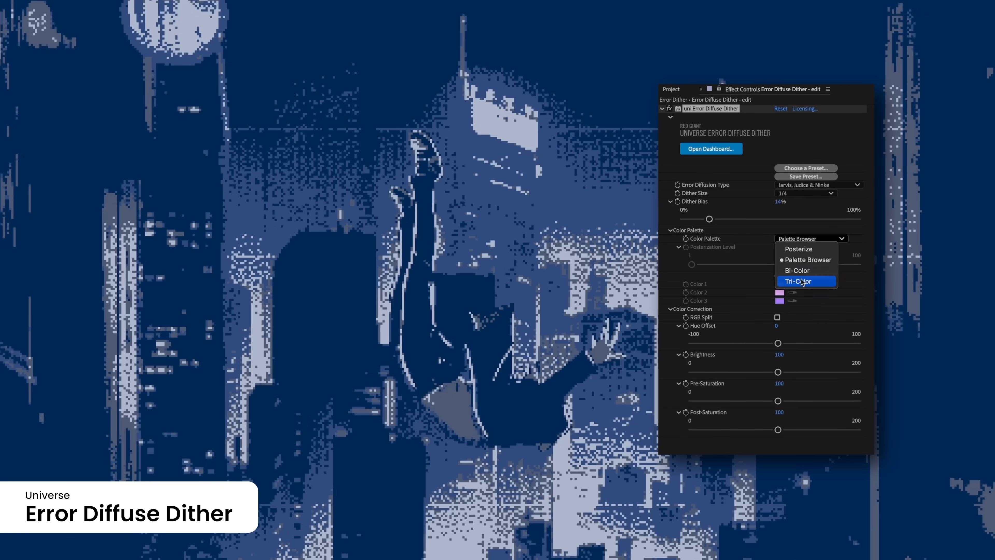
click(798, 280)
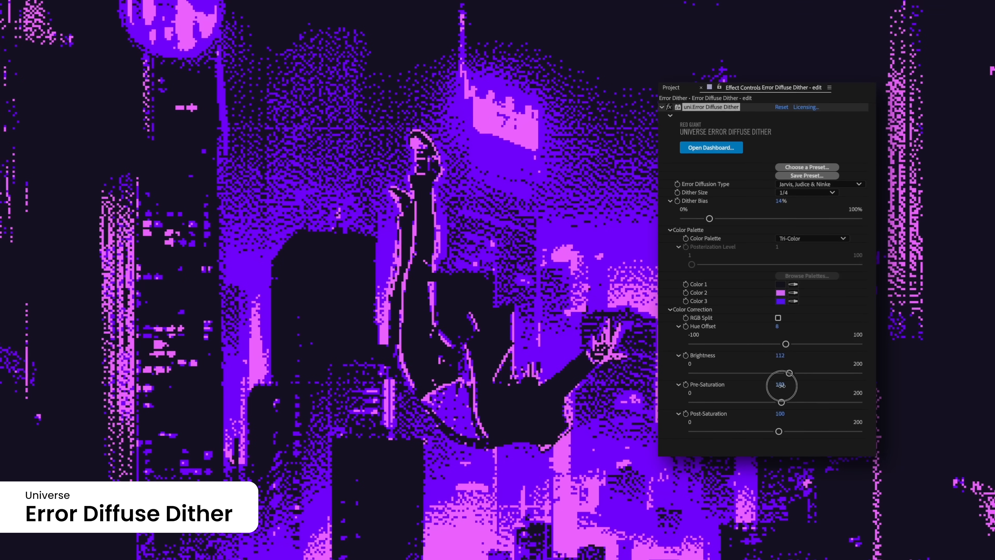
drag(778, 431, 860, 433)
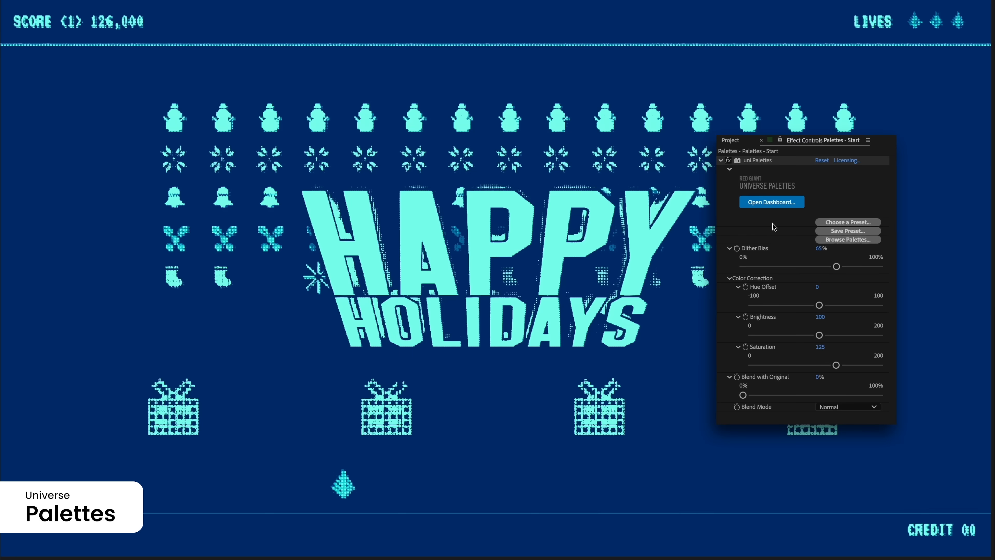
Set Dither Bias to 45% and Hue Offset to 66 for magenta, red and blue tones
drag(837, 266, 806, 266)
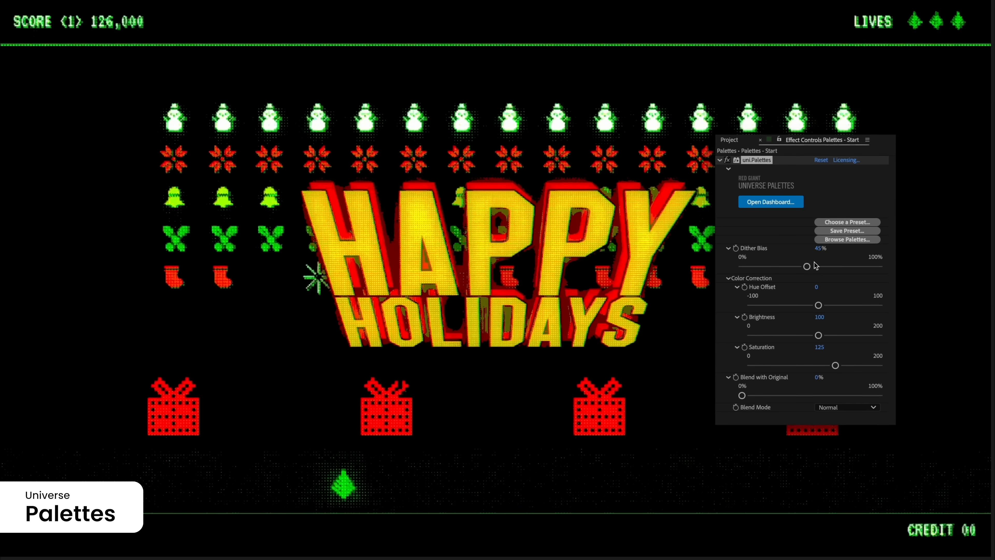
drag(819, 305, 864, 306)
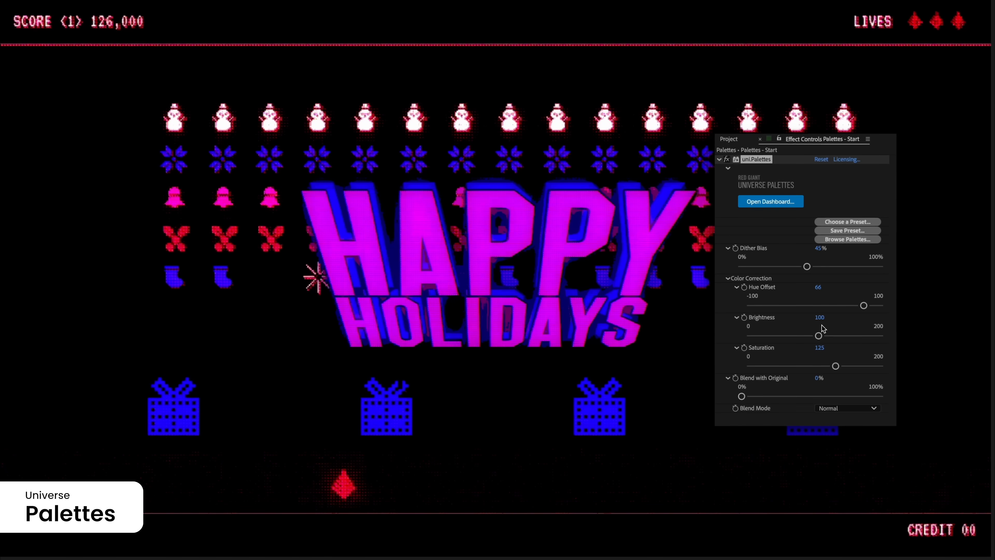
drag(836, 366, 820, 367)
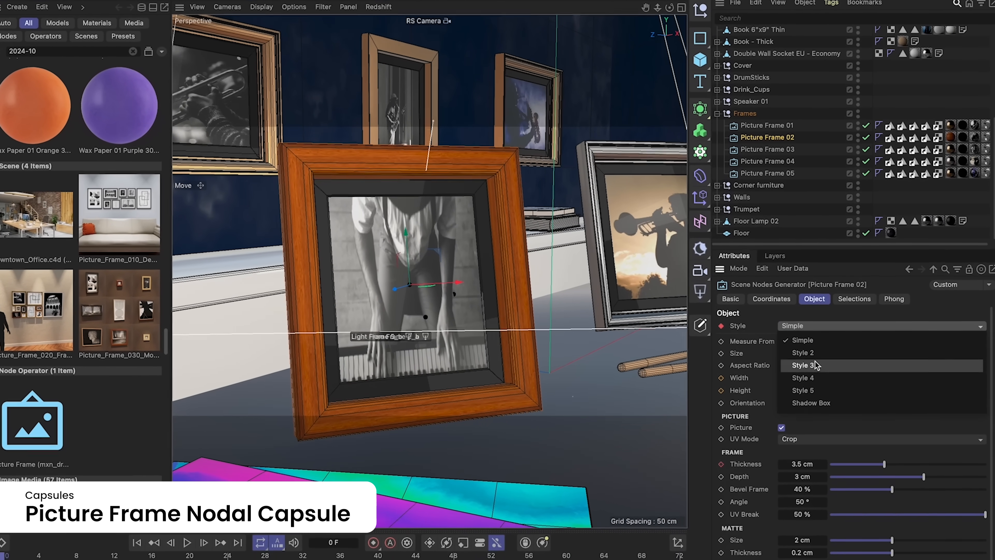
Set Picture Frame 02 to Style 4 with 4.3 cm thickness and 34 cm width
click(802, 377)
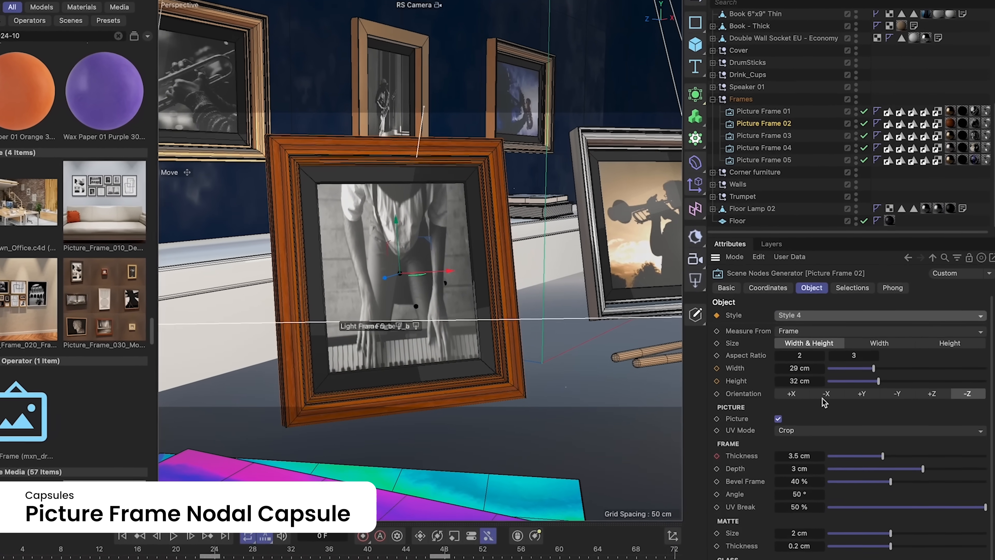
drag(850, 456, 908, 463)
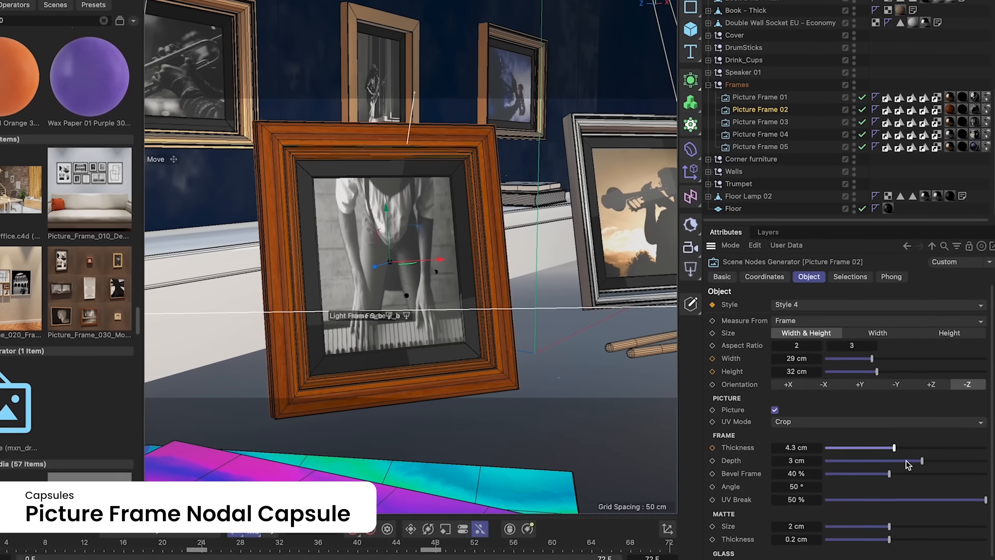
drag(885, 361, 879, 352)
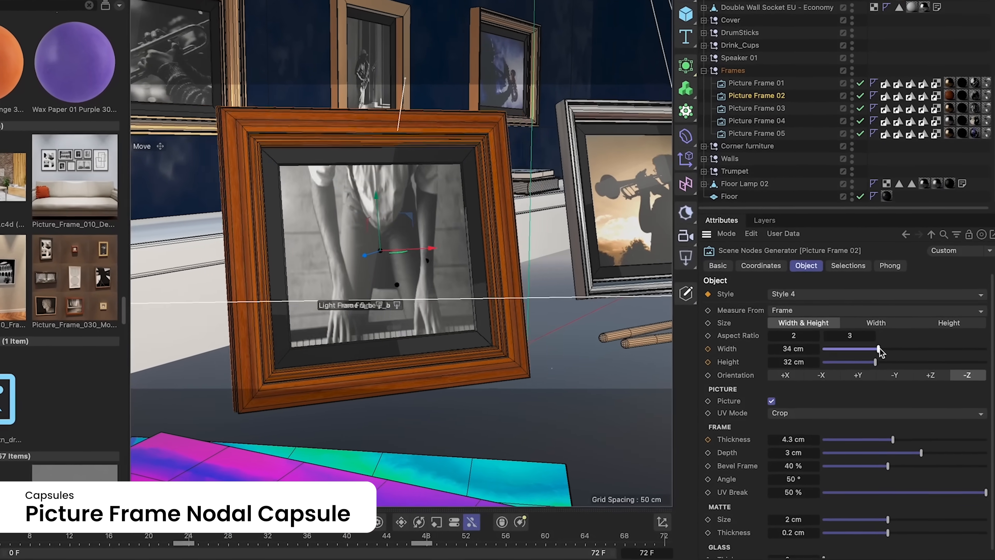